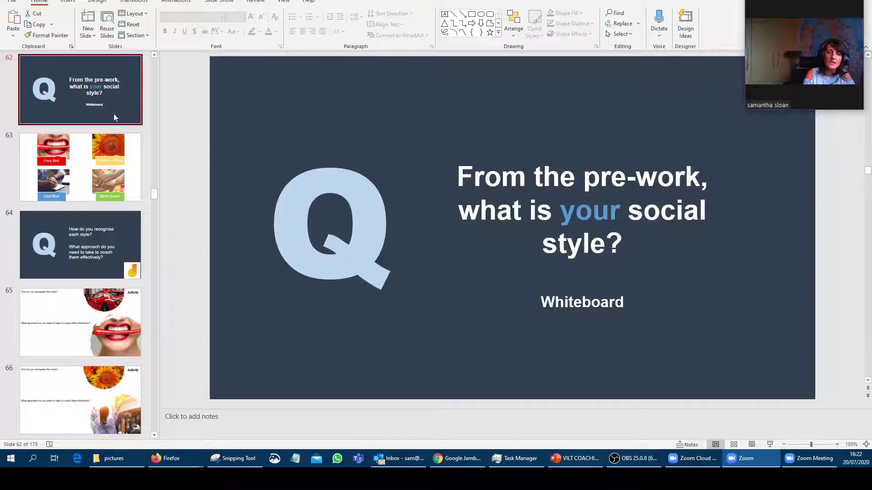
# Advance the PowerPoint deck through slide 63 to the coaching question slide 64
pyautogui.click(80, 166)
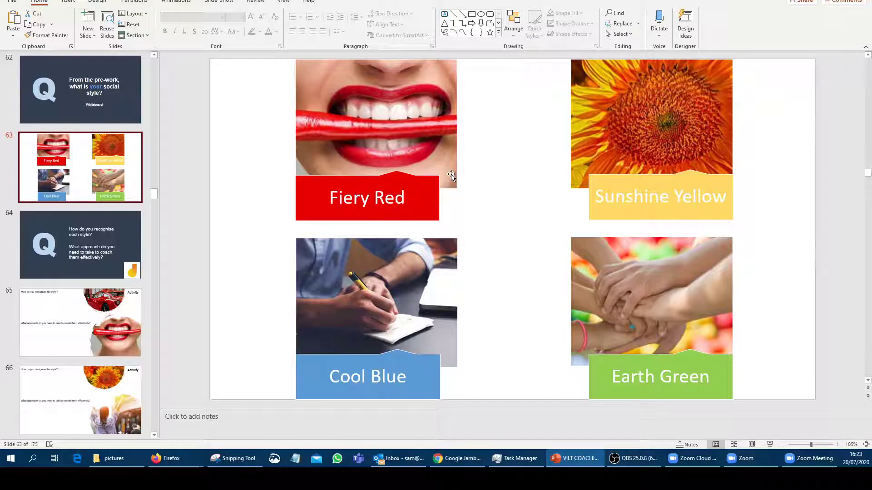
pyautogui.click(80, 244)
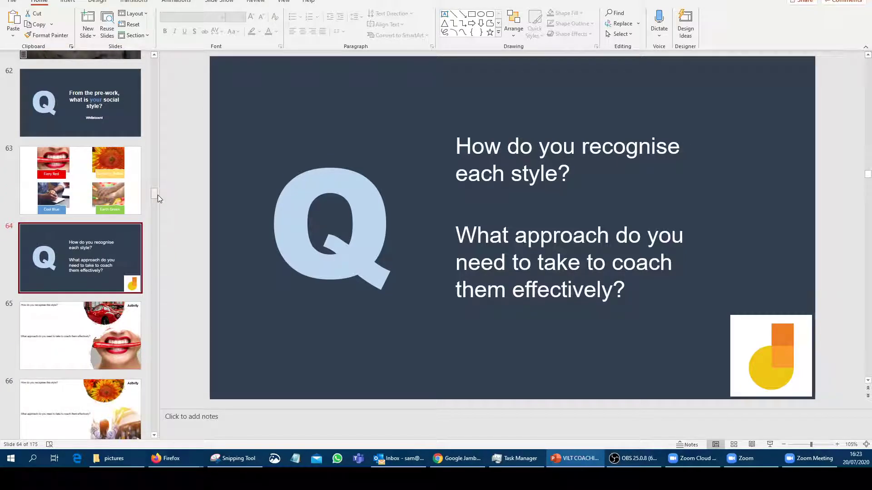
# Open the SNIP OF SLIDES jam in Jamboard, then return to PowerPoint
pyautogui.click(456, 458)
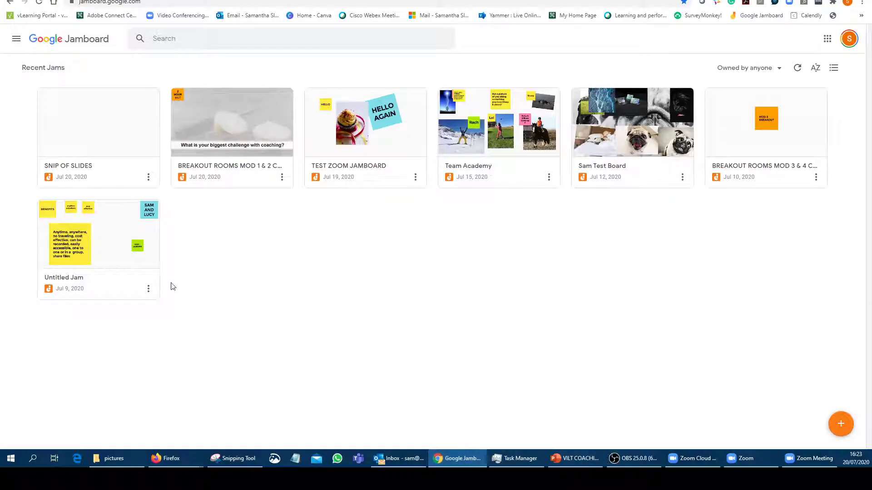
pyautogui.moveTo(61, 213)
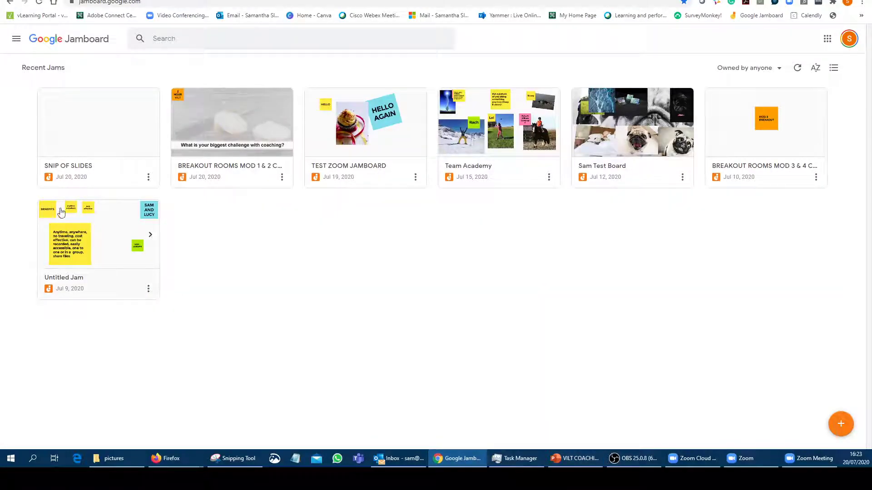
pyautogui.moveTo(98, 134)
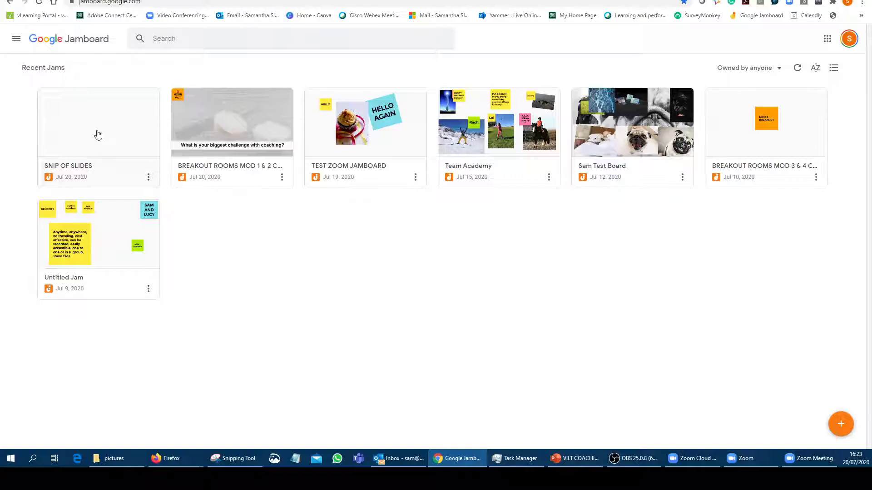
pyautogui.moveTo(840, 424)
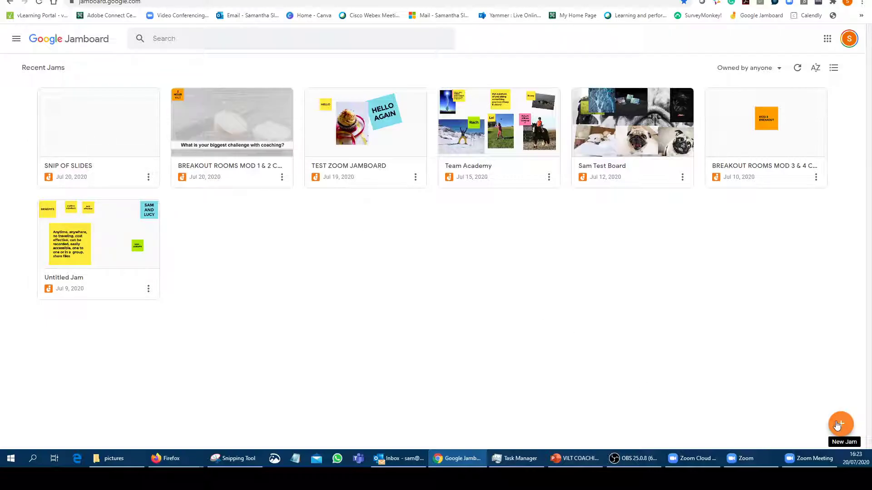
pyautogui.moveTo(70, 167)
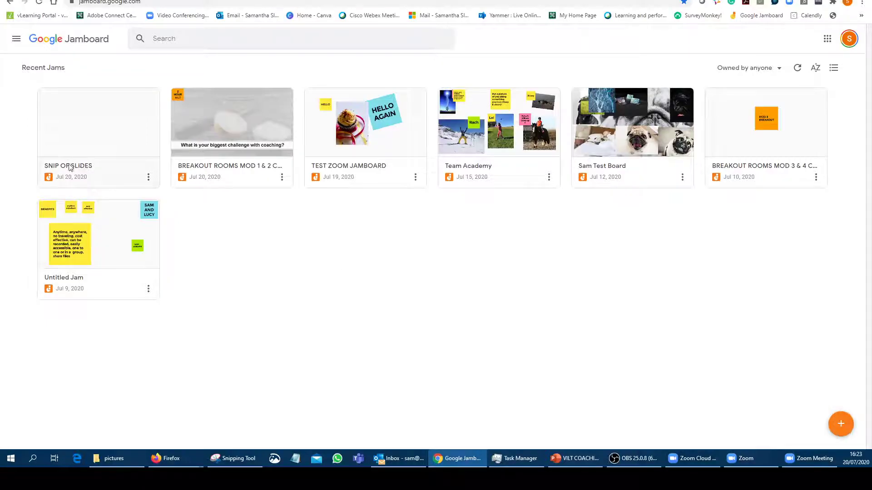
pyautogui.click(98, 121)
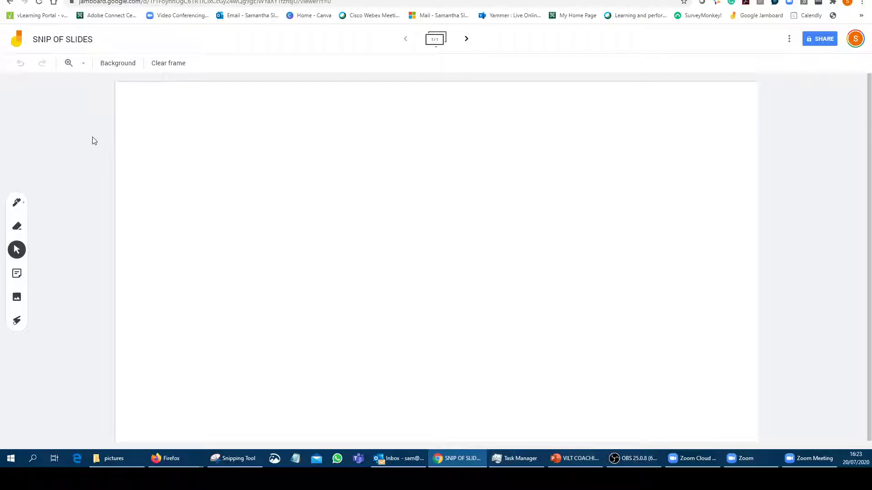
pyautogui.moveTo(666, 418)
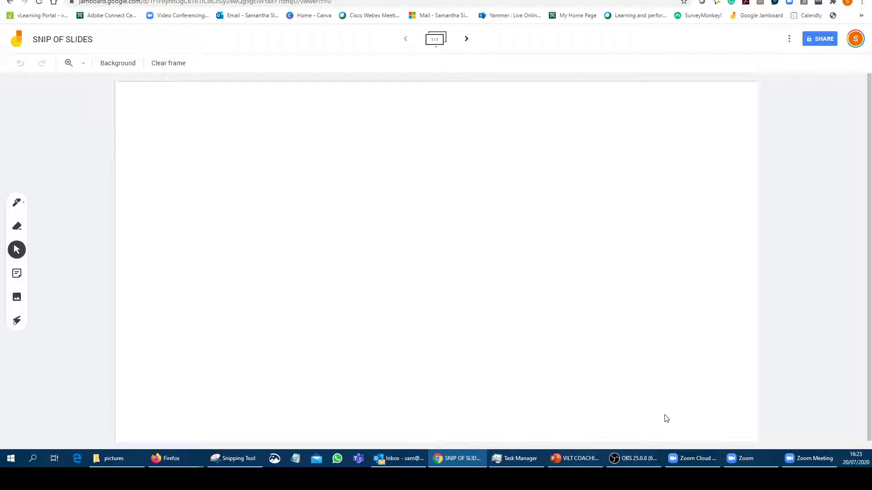
pyautogui.click(574, 458)
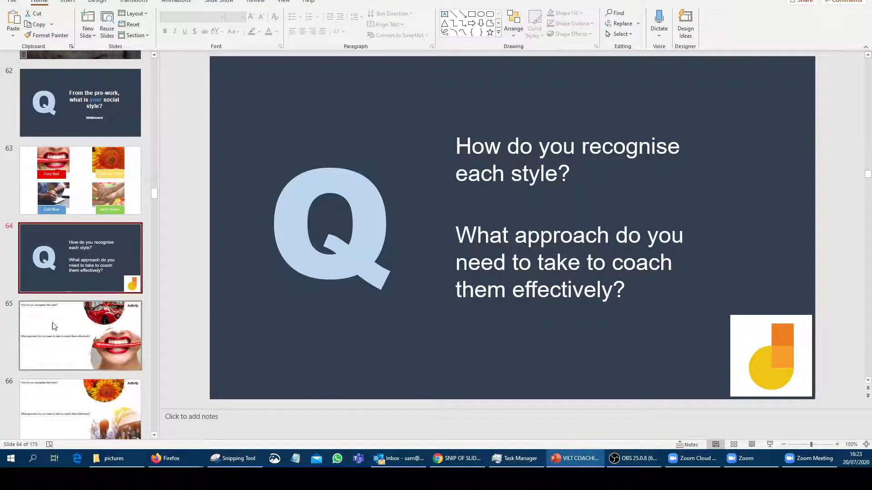
# Show slide 65 and snip it with Snipping Tool
pyautogui.click(80, 335)
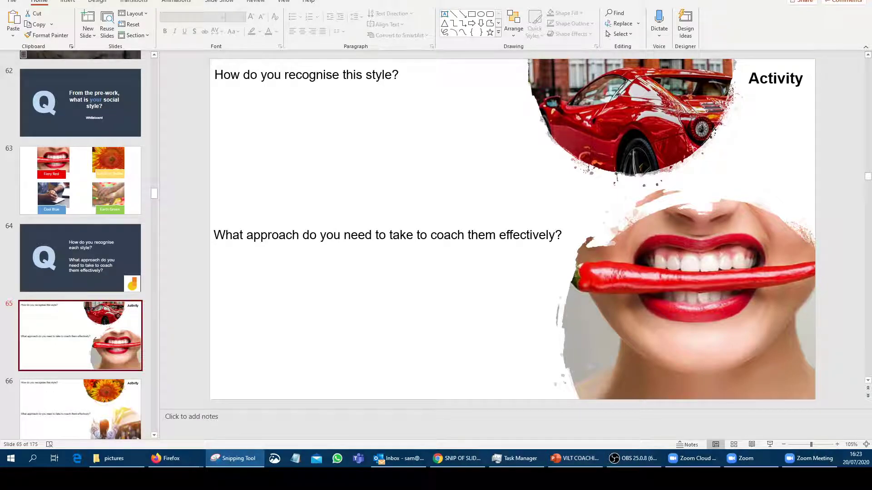
pyautogui.click(233, 459)
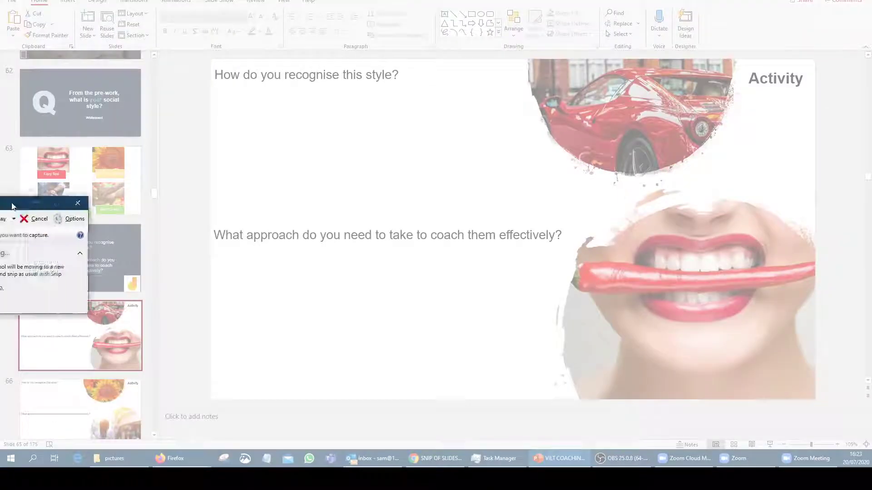
pyautogui.moveTo(39, 203); pyautogui.dragTo(326, 187)
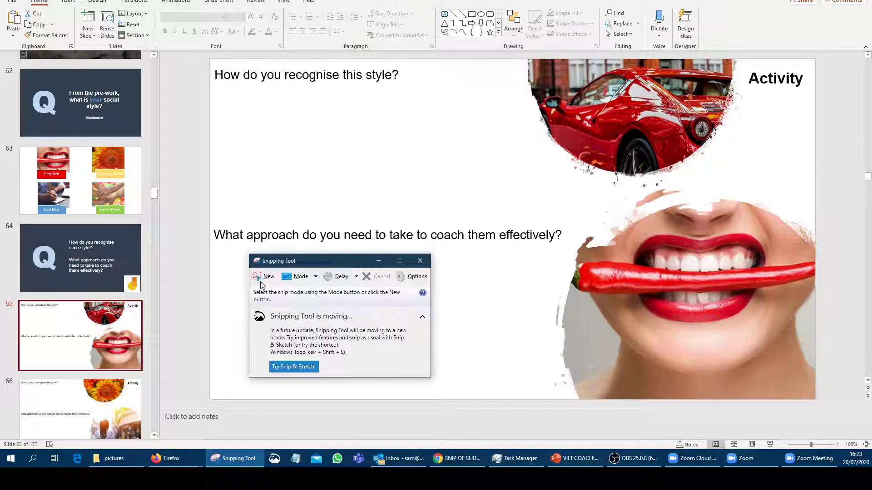
pyautogui.click(269, 276)
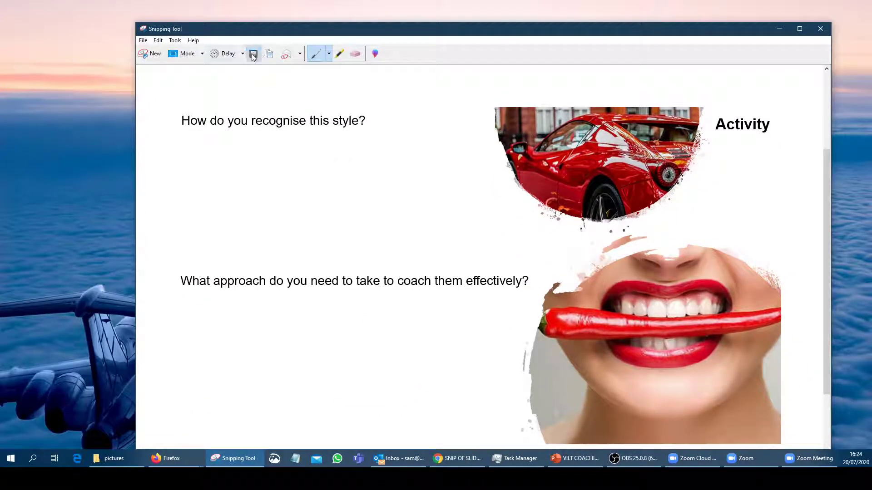
# Save the snip as a JPEG named SNIP
pyautogui.click(253, 54)
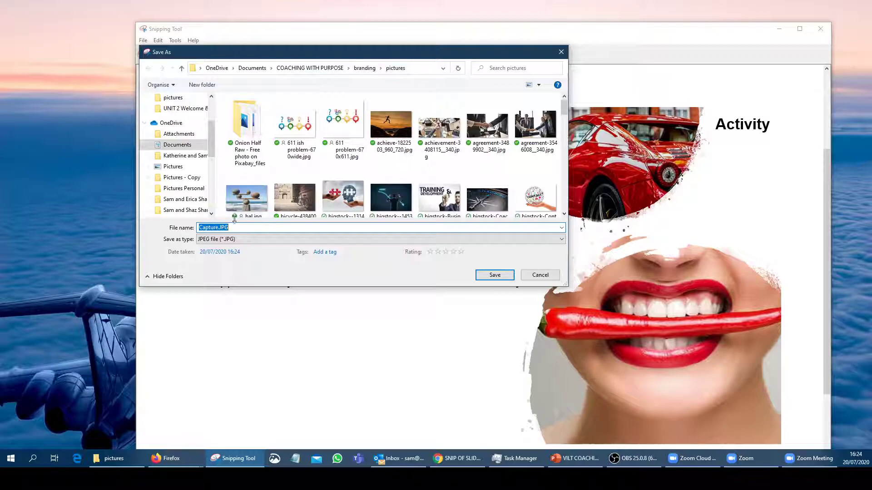
pyautogui.write('s')
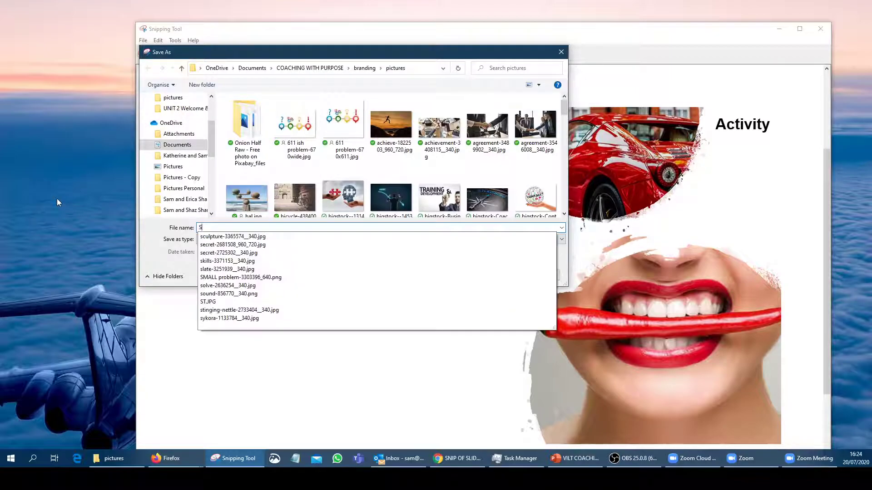
pyautogui.write('NIP')
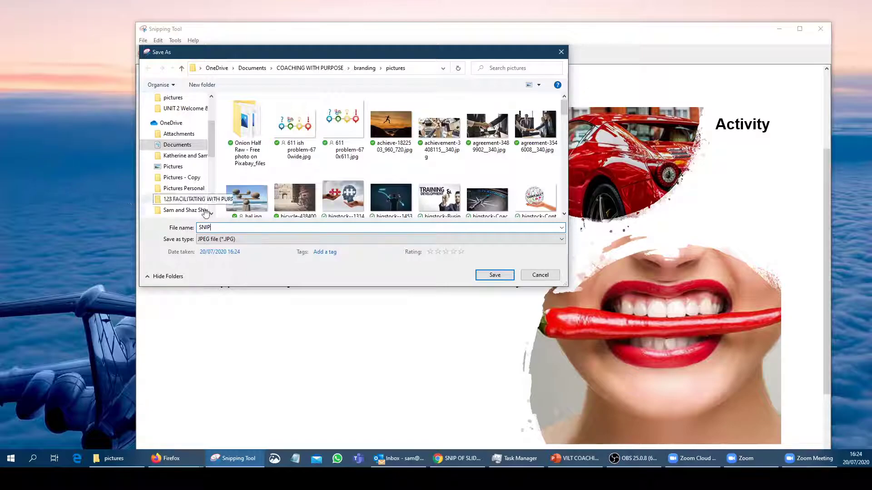
pyautogui.click(493, 275)
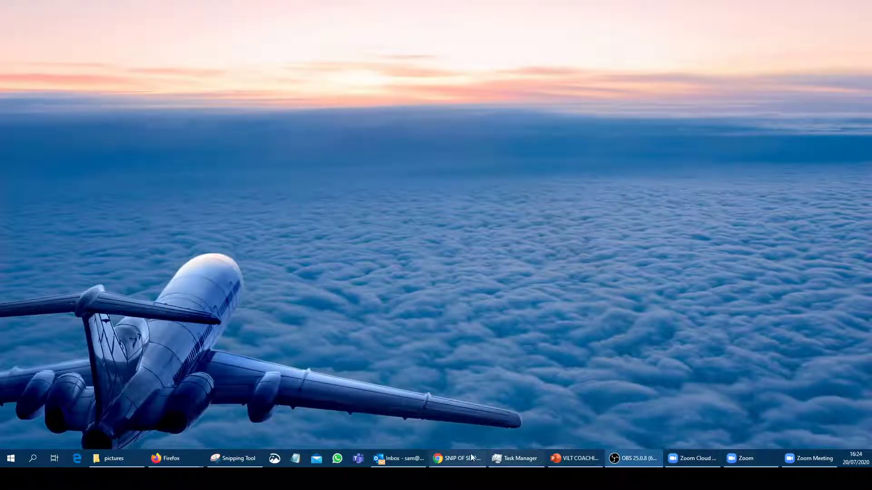
# Upload ST.JPG from the computer as an image onto the SNIP OF SLIDES frame
pyautogui.click(455, 458)
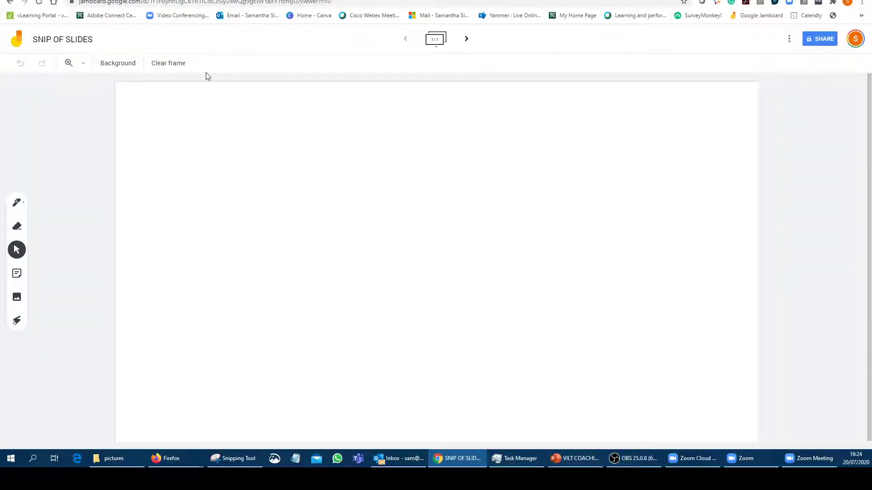
pyautogui.moveTo(17, 296)
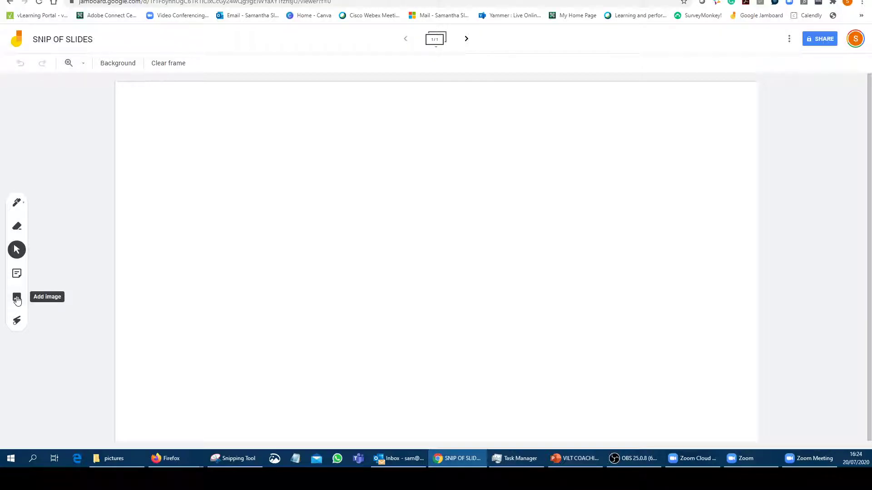
pyautogui.click(16, 297)
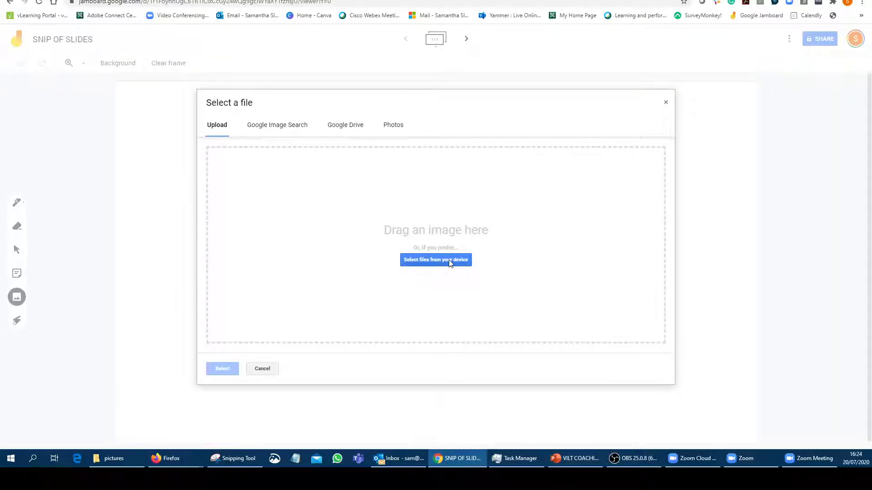
pyautogui.click(436, 259)
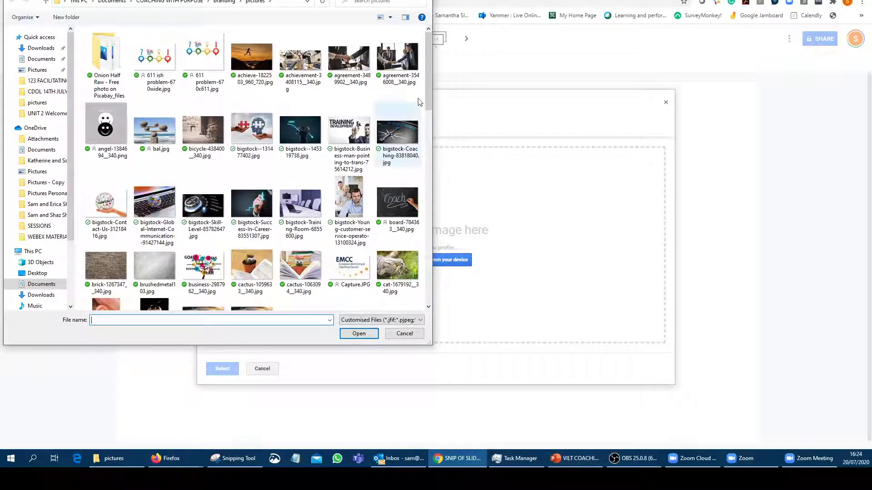
pyautogui.scroll(-3)
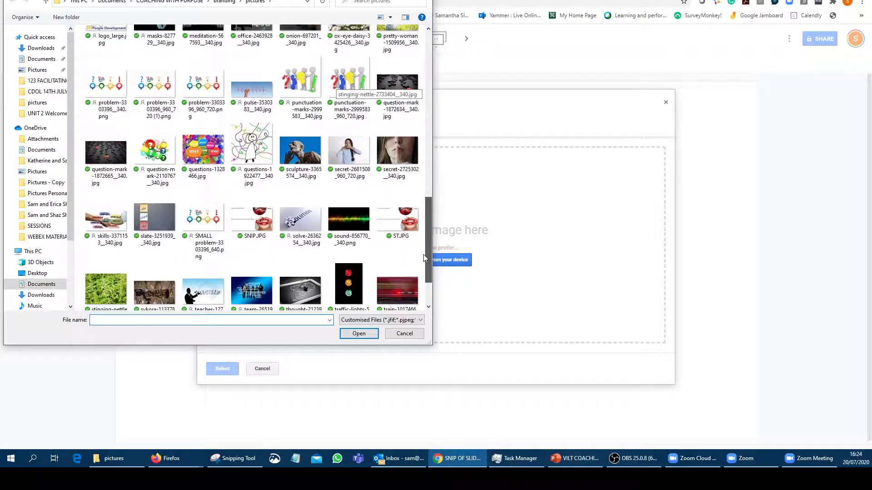
pyautogui.click(397, 217)
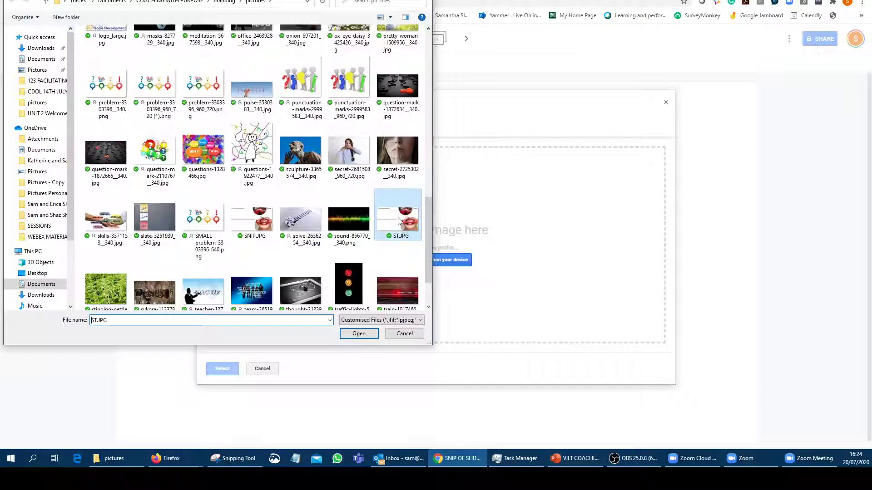
pyautogui.click(359, 334)
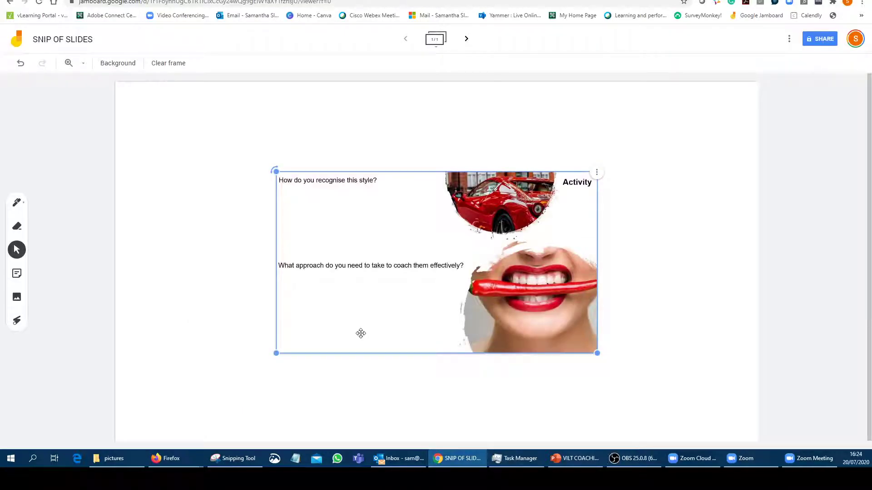
# Drag the activity image's corner outward until it covers the entire frame
pyautogui.moveTo(360, 332); pyautogui.dragTo(630, 146)
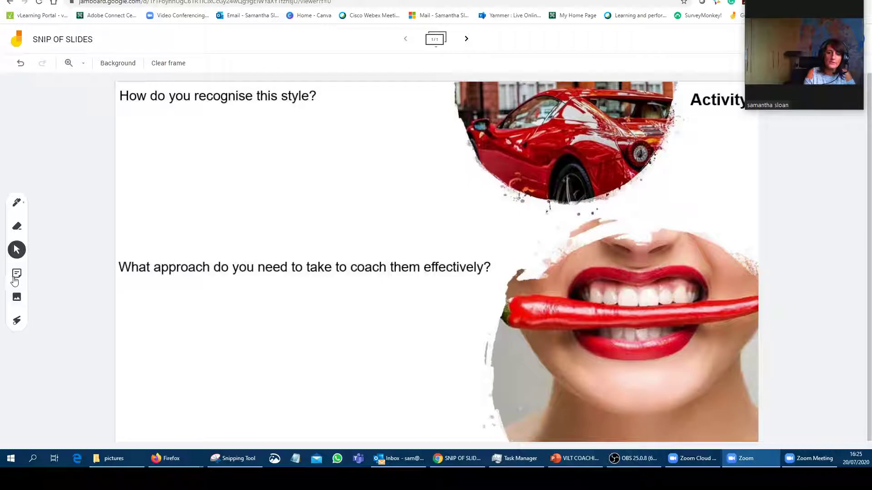
# Add a green 'TYPE THE' sticky note and move it below the first question
pyautogui.click(17, 273)
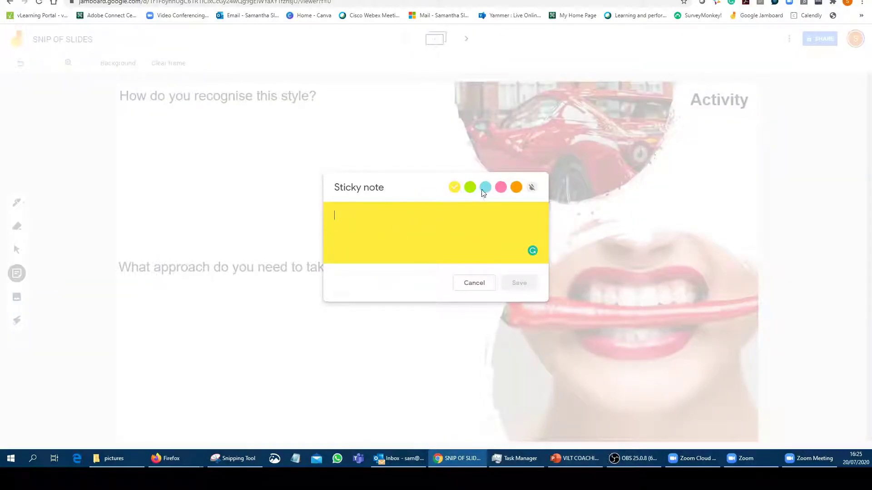
pyautogui.click(469, 187)
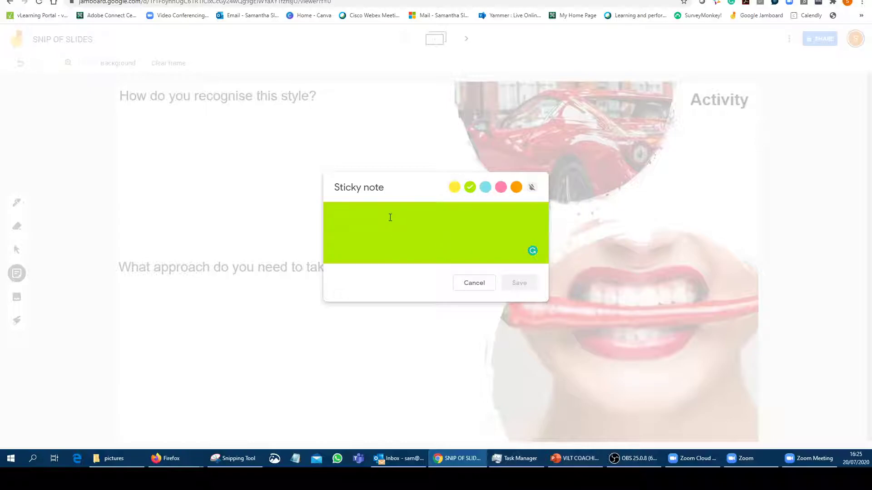
pyautogui.write('TYPE THEIR ANSWER')
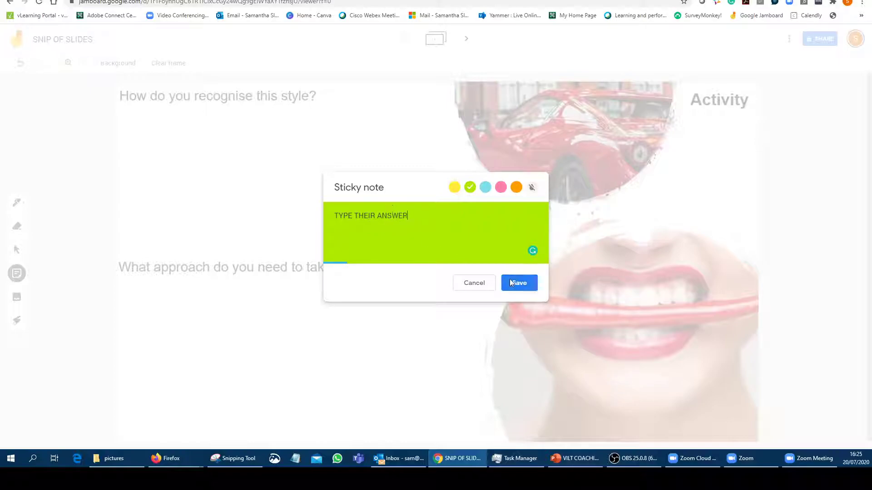
pyautogui.click(518, 282)
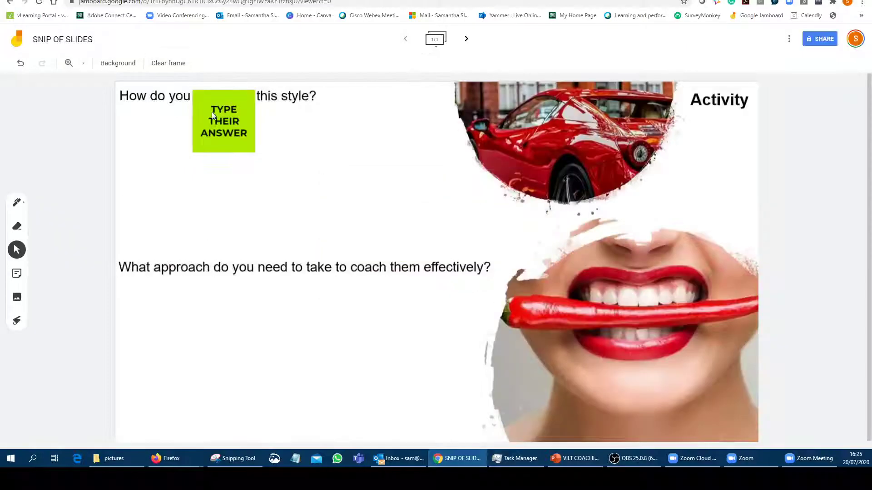
pyautogui.moveTo(223, 121); pyautogui.dragTo(174, 176)
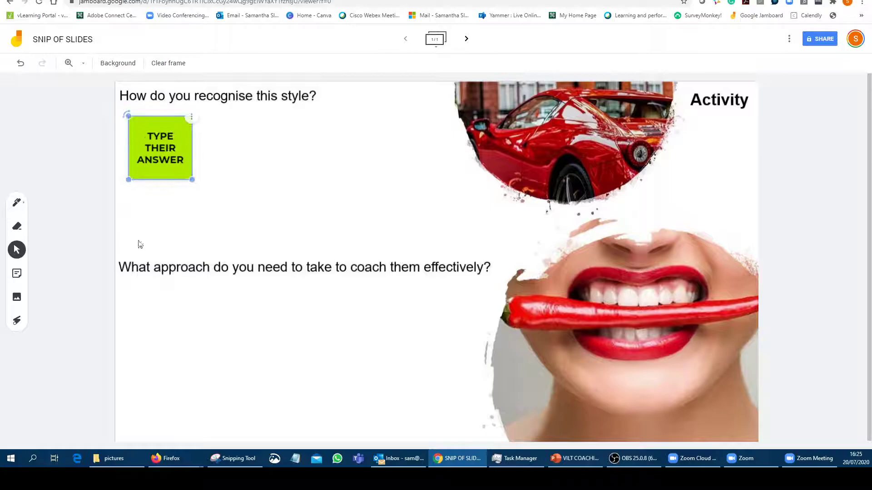
pyautogui.click(129, 290)
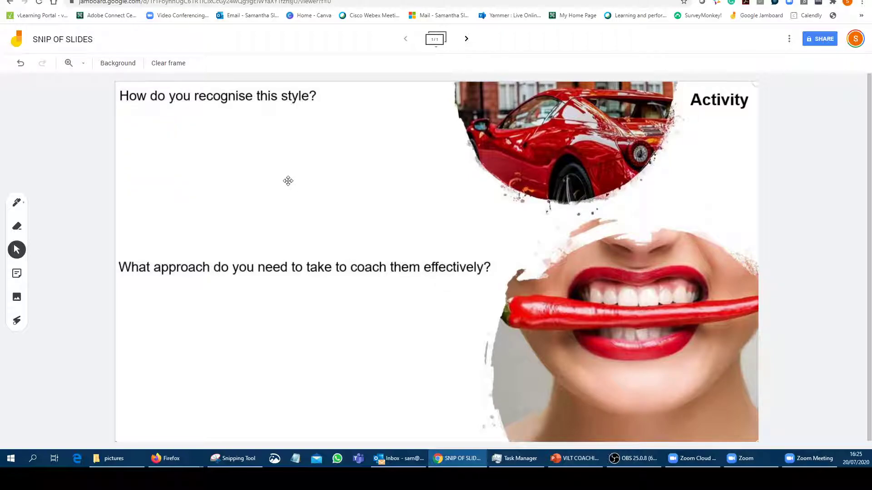
pyautogui.moveTo(454, 318)
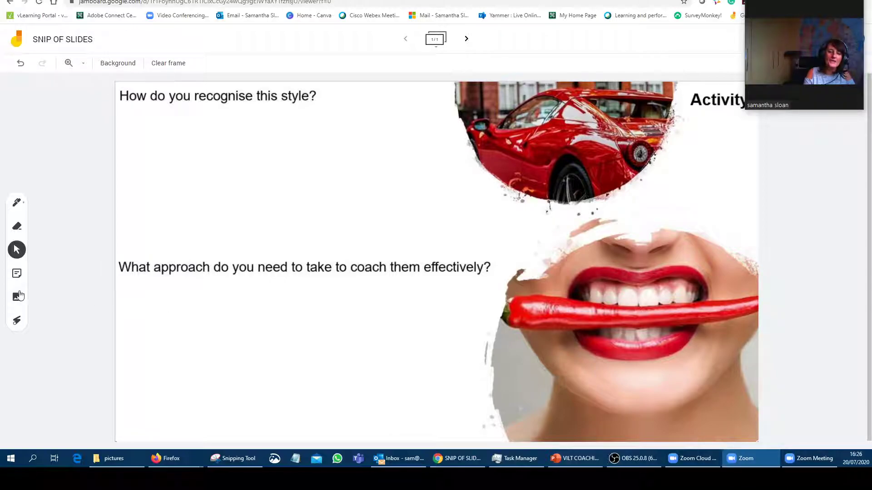
pyautogui.click(17, 273)
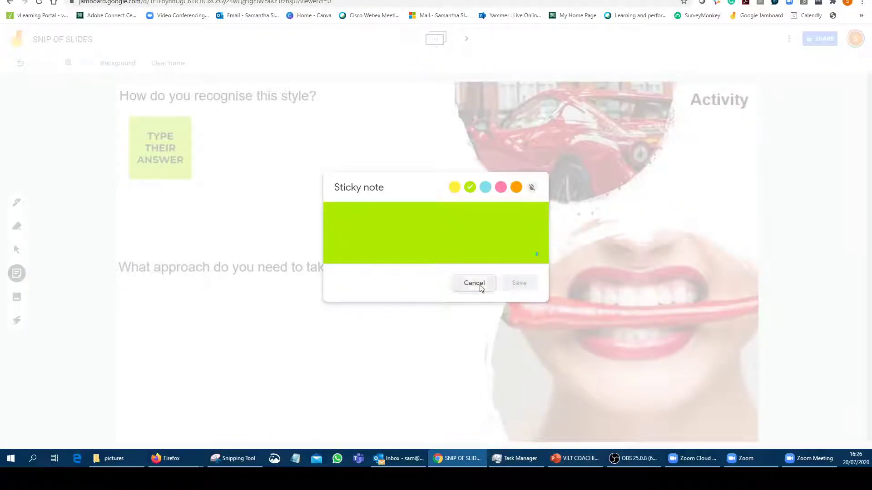
pyautogui.click(473, 283)
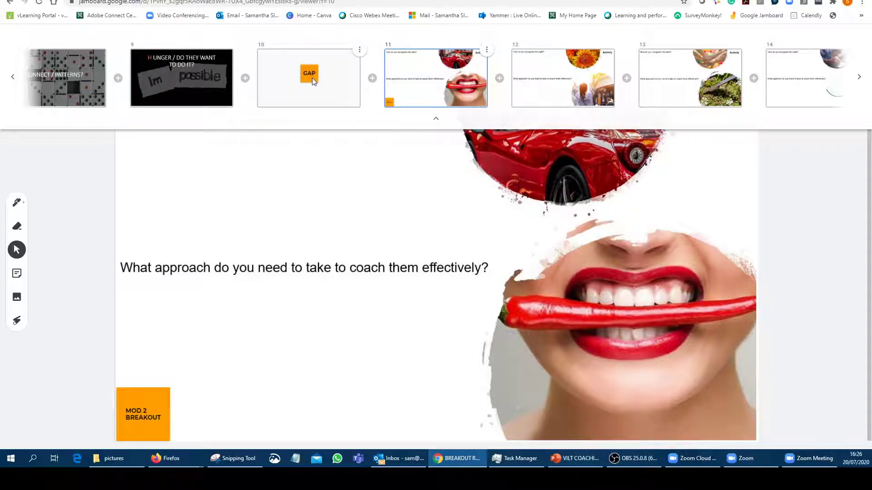
pyautogui.moveTo(436, 119)
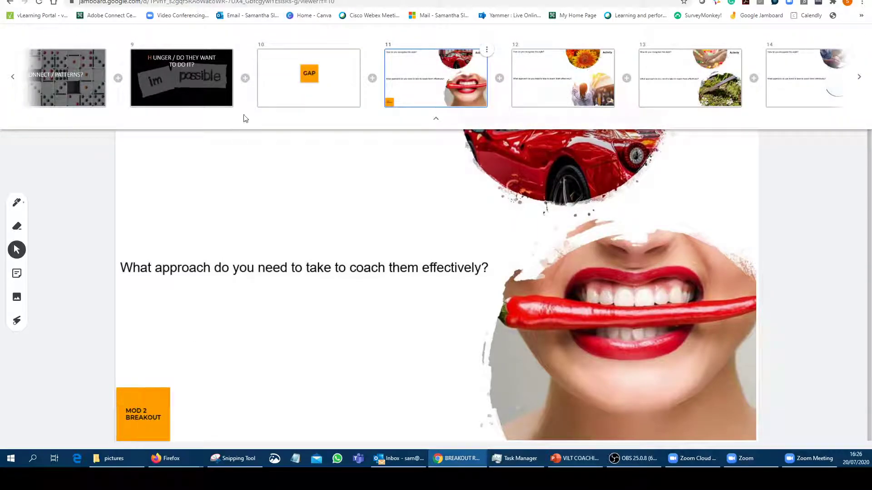
pyautogui.moveTo(383, 118)
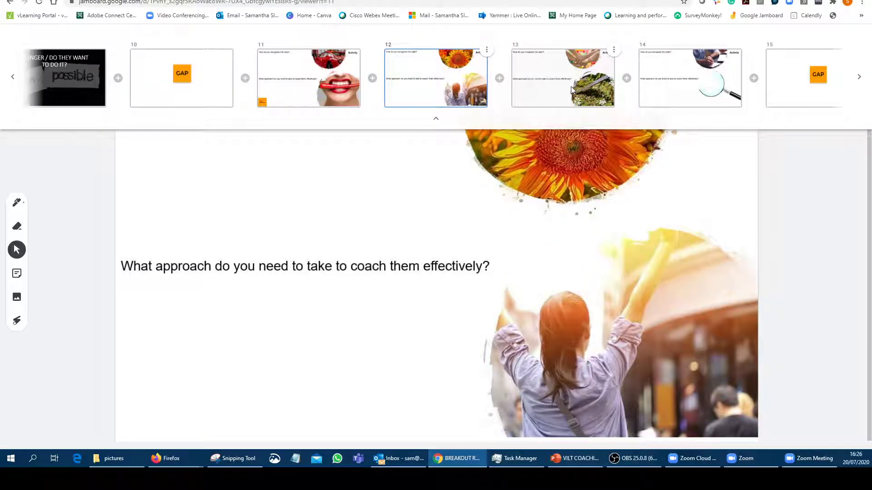
# View another frame of the breakout Jamboard
pyautogui.click(857, 76)
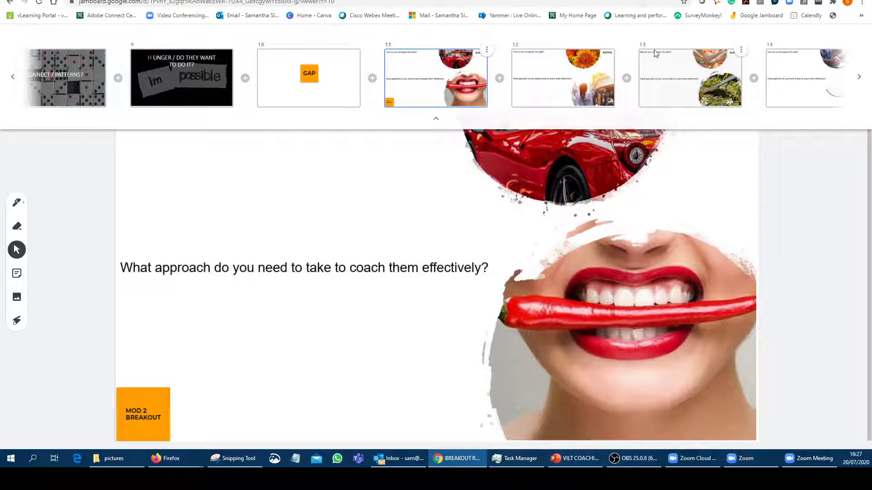
pyautogui.moveTo(547, 50)
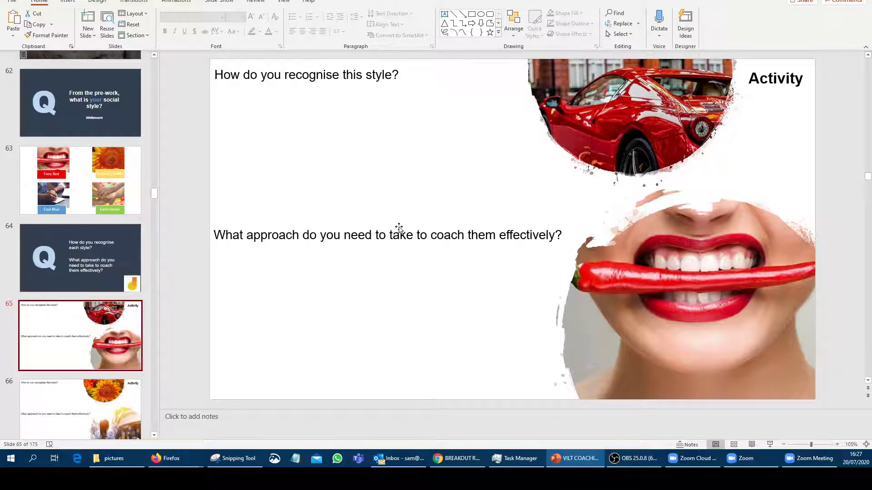
pyautogui.moveTo(697, 423)
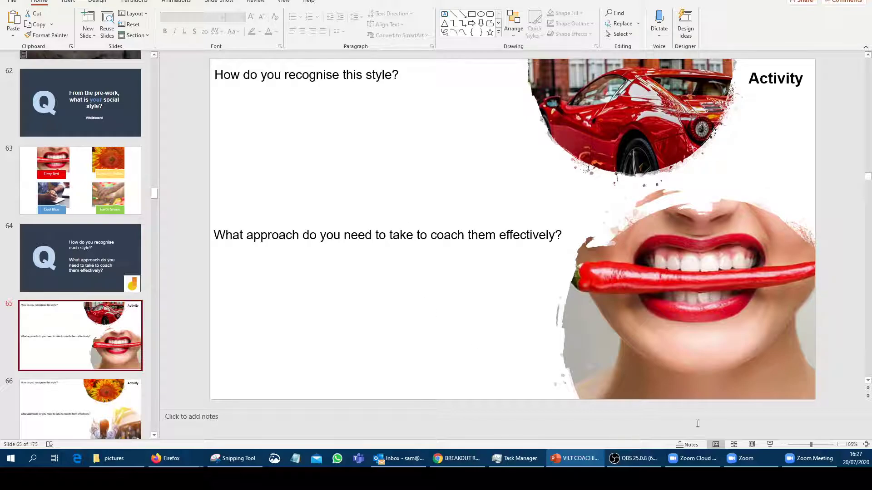